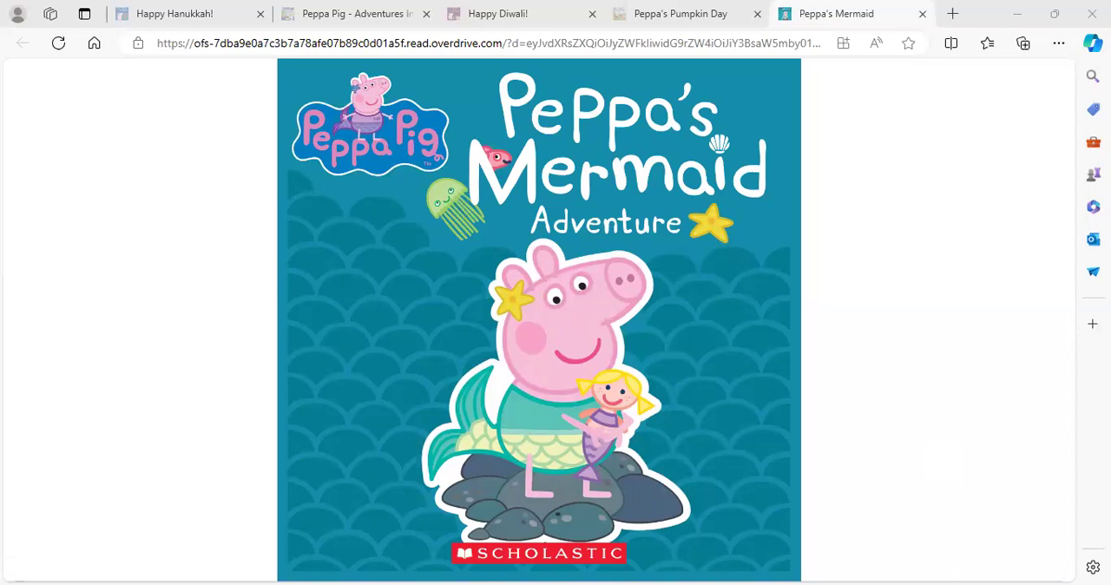
mouse_move(965, 425)
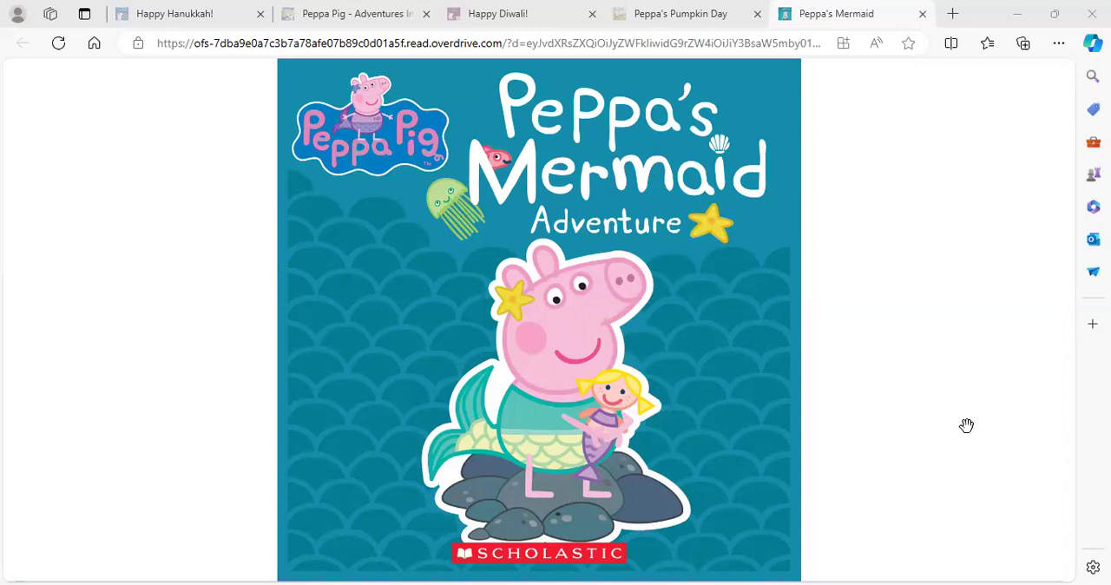
Turn forward past the cover to the night Mummy Pig says the party is in two days
left_click(965, 427)
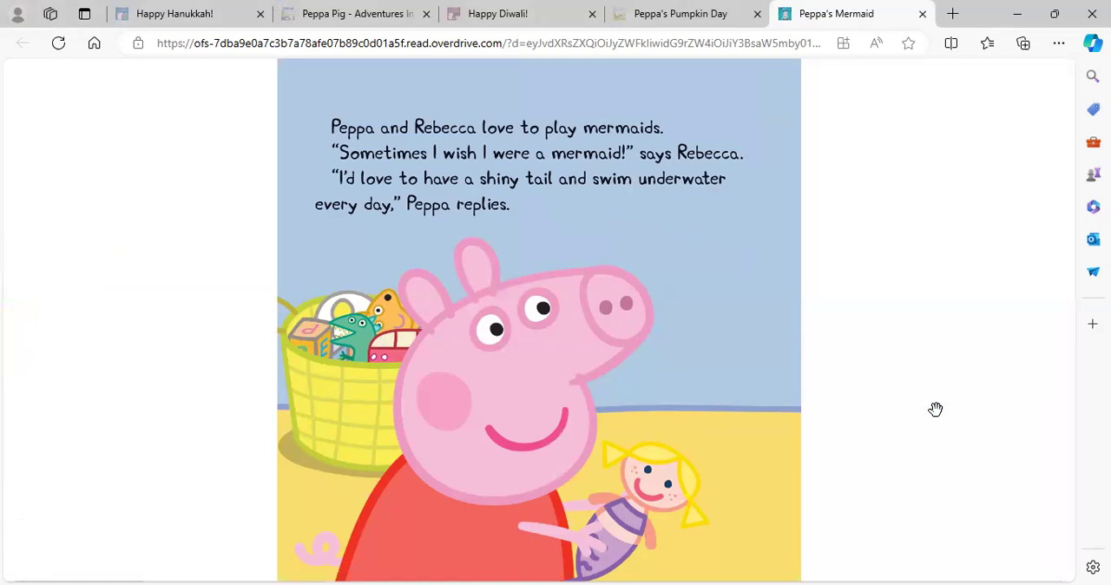
left_click(934, 410)
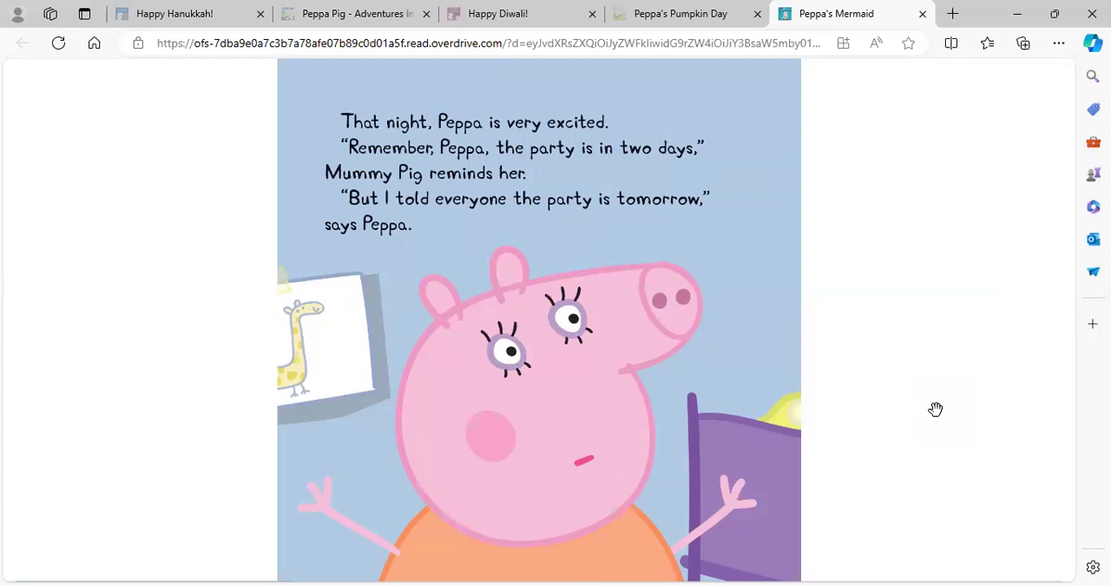
left_click(936, 410)
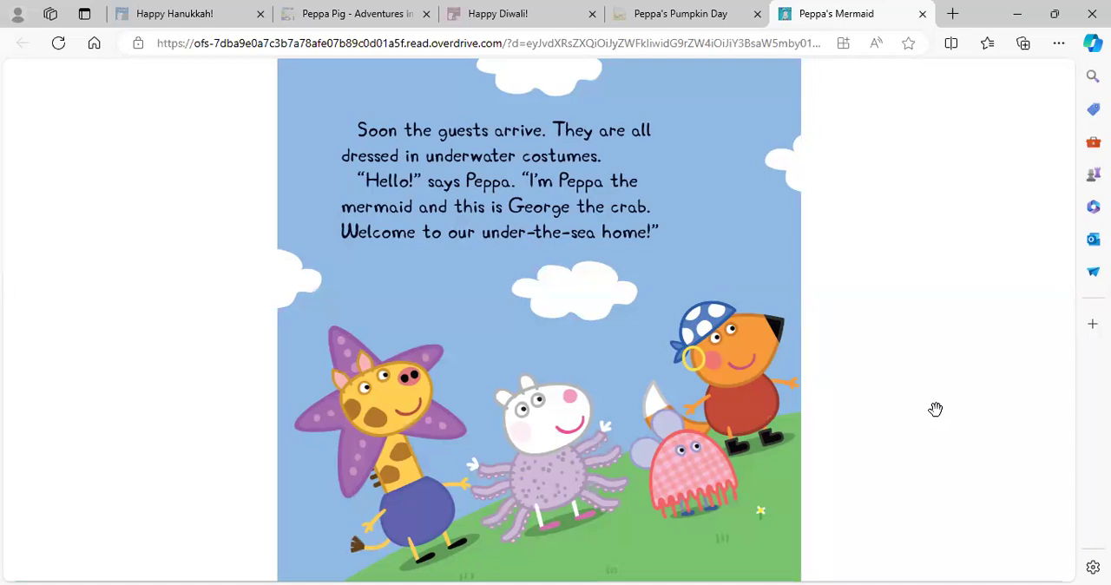
mouse_move(941, 419)
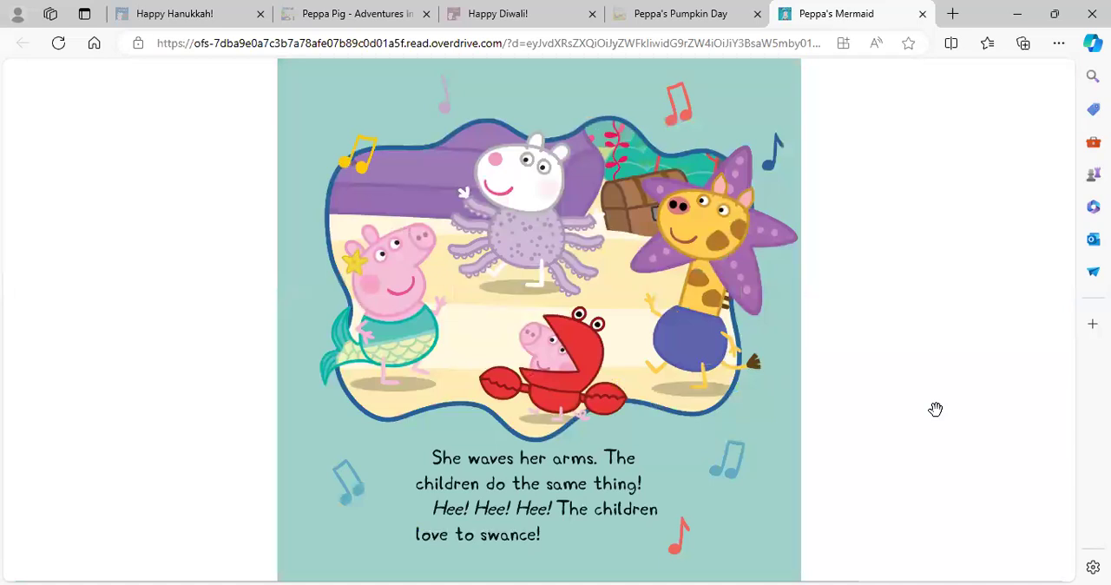
mouse_move(941, 418)
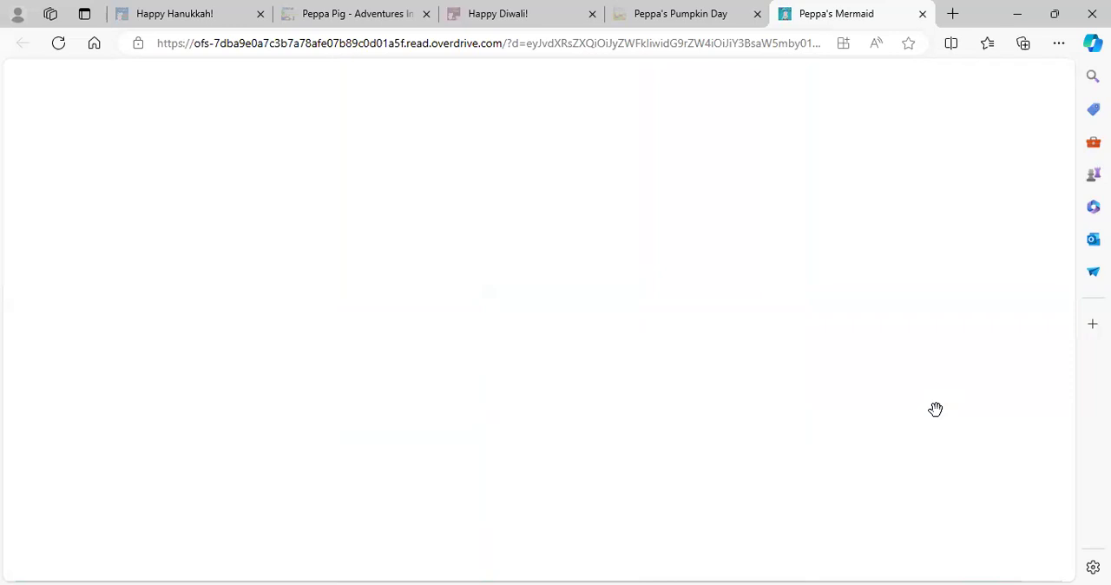
mouse_move(917, 398)
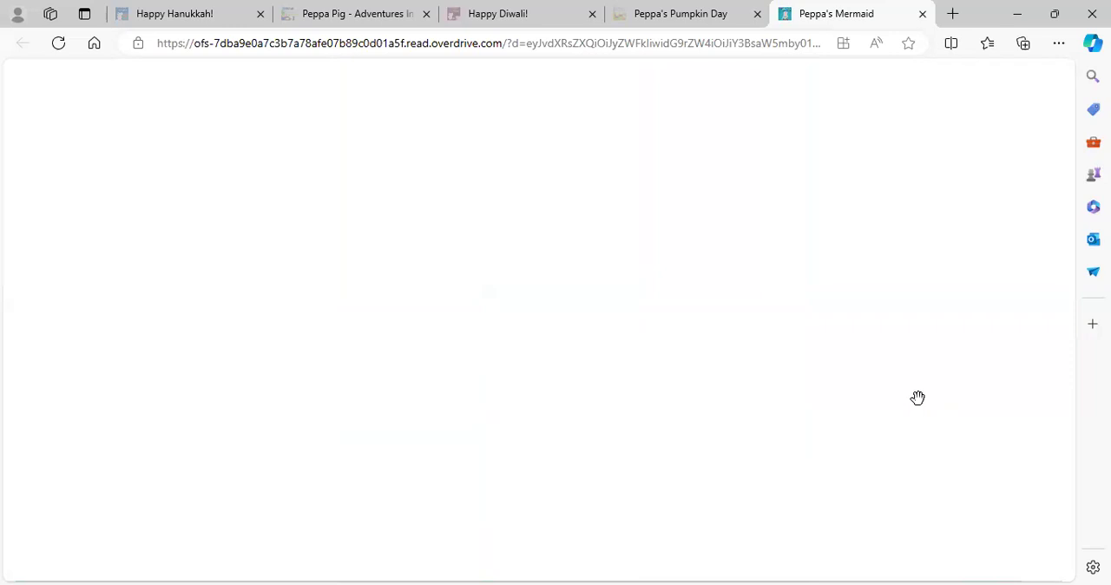